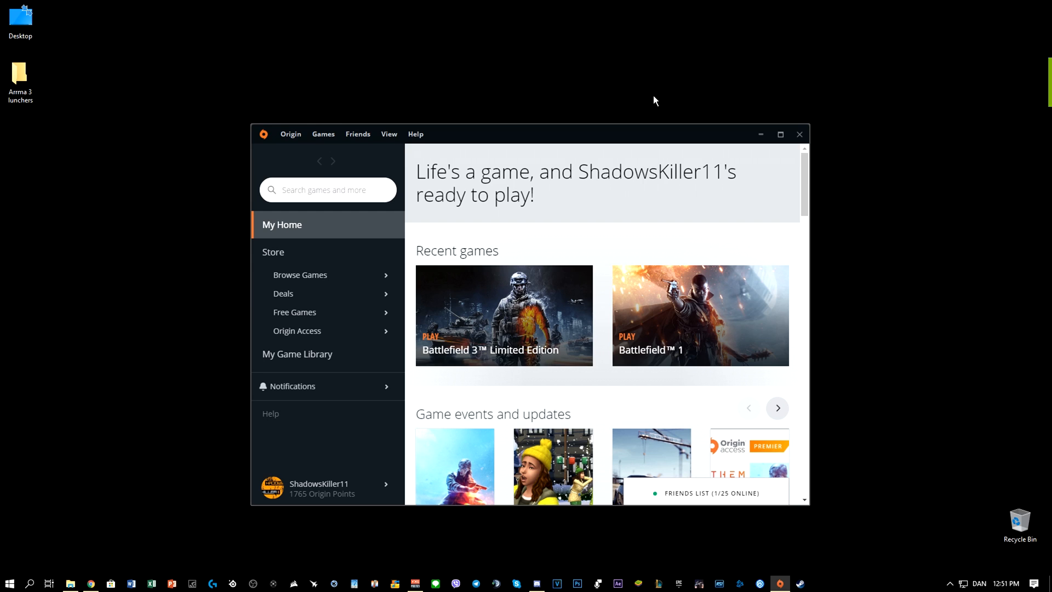
pyautogui.moveTo(670, 192)
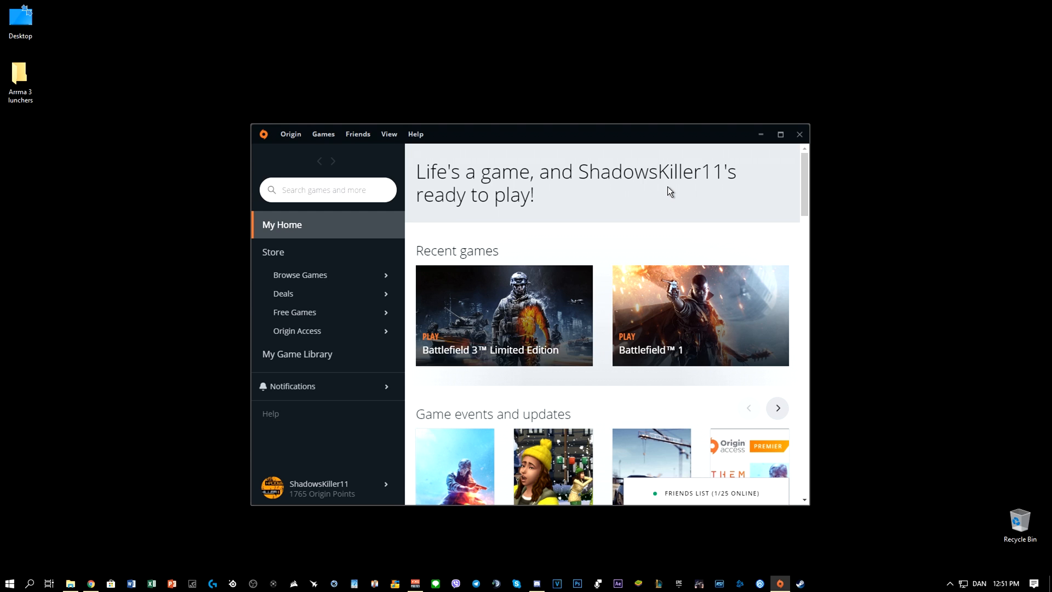
# Step: Open My Game Library to show favorites such as Battlefield 1 and Titanfall 2
pyautogui.click(296, 353)
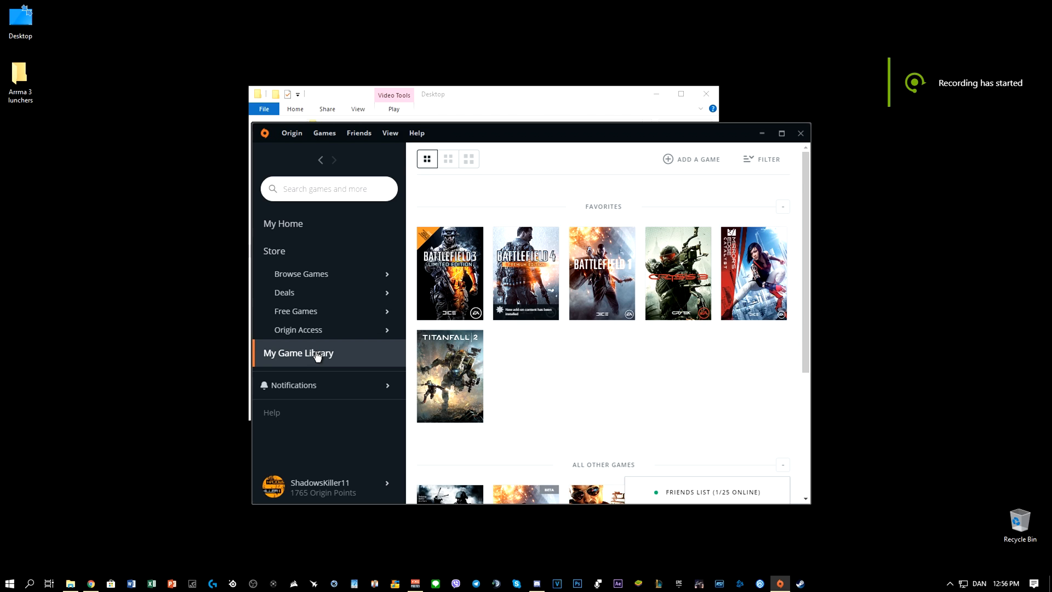
# Step: Open the Origin menu to reach Application Settings
pyautogui.click(293, 385)
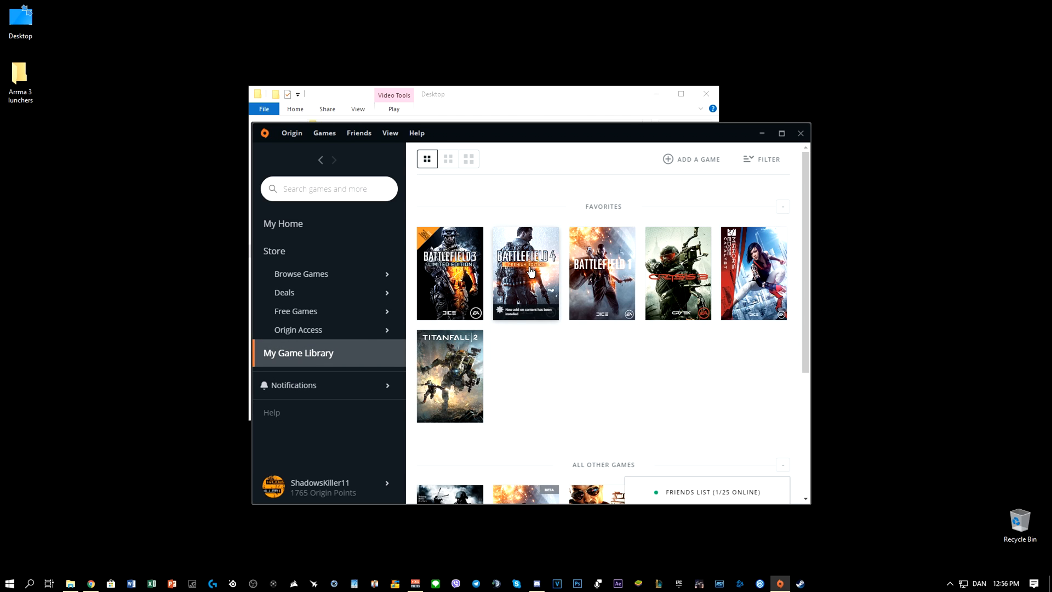
pyautogui.moveTo(469, 281)
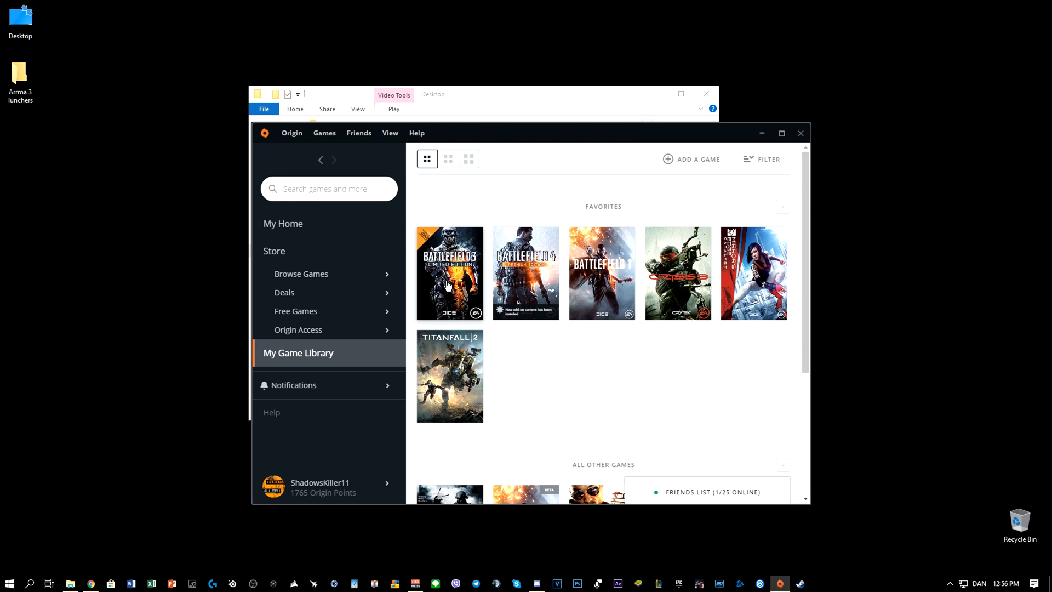
pyautogui.moveTo(436, 289)
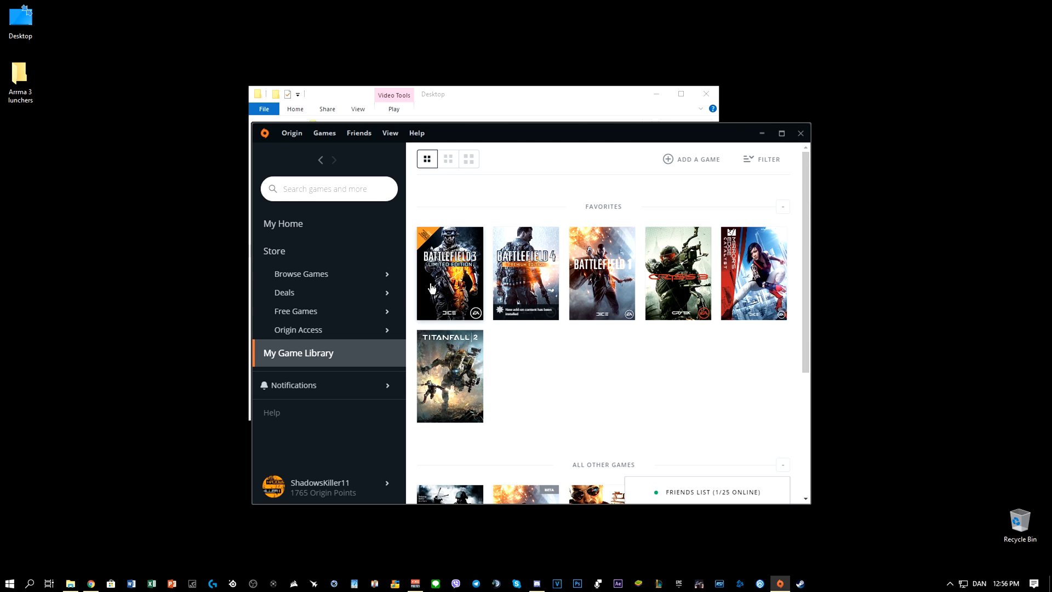
pyautogui.moveTo(311, 101)
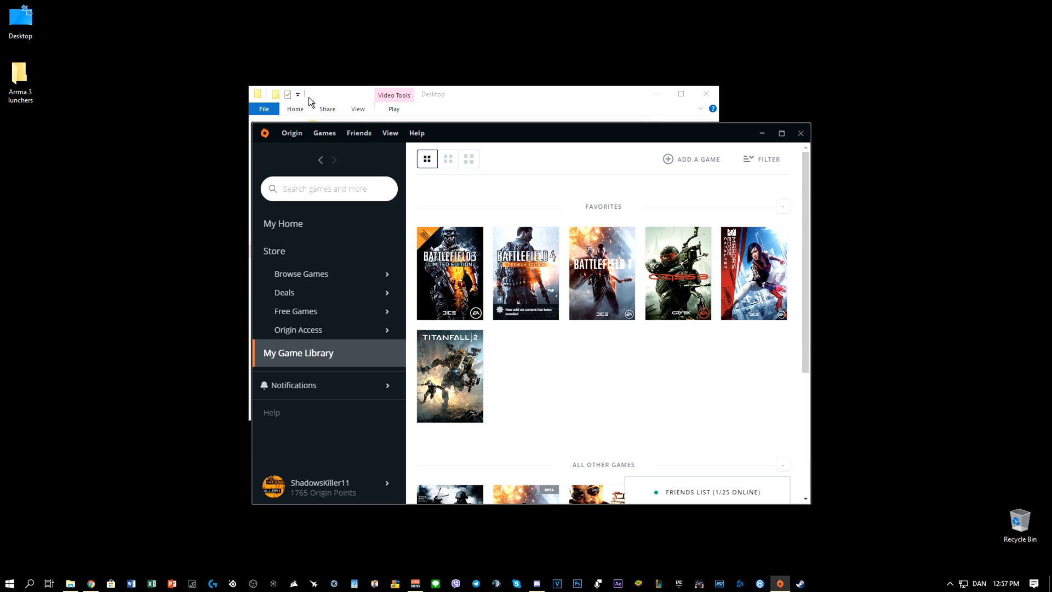
pyautogui.moveTo(292, 153)
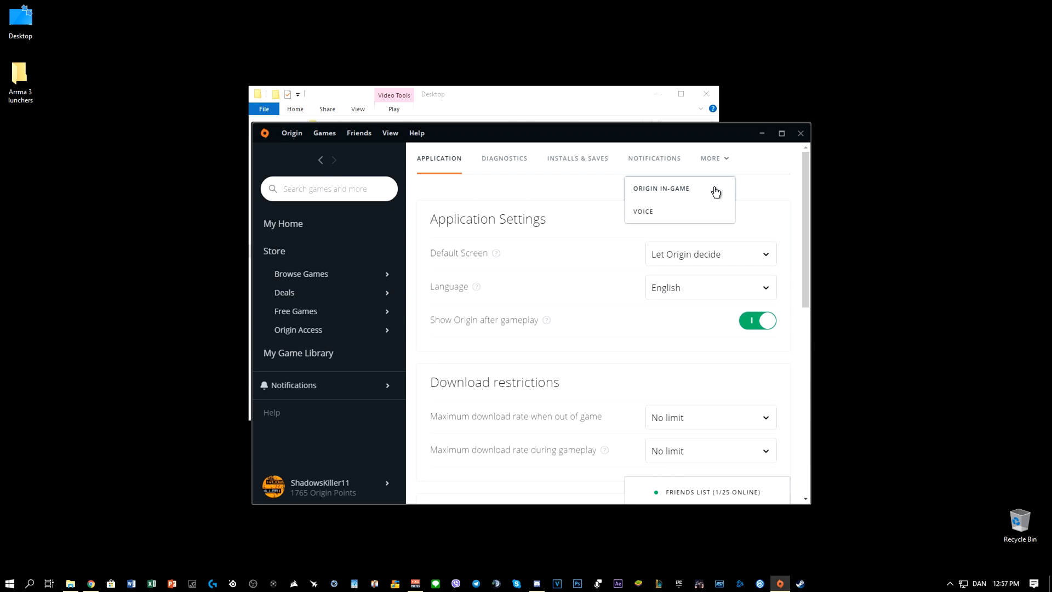
# Step: Show the Origin In-Game settings section with Enable Origin In-Game switched off
pyautogui.click(661, 188)
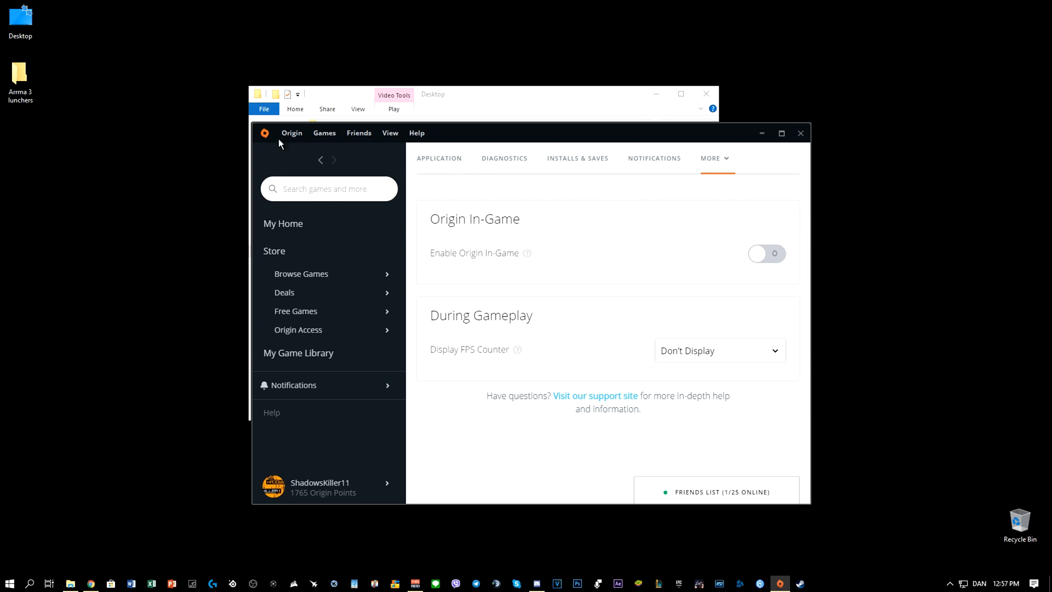
pyautogui.click(291, 132)
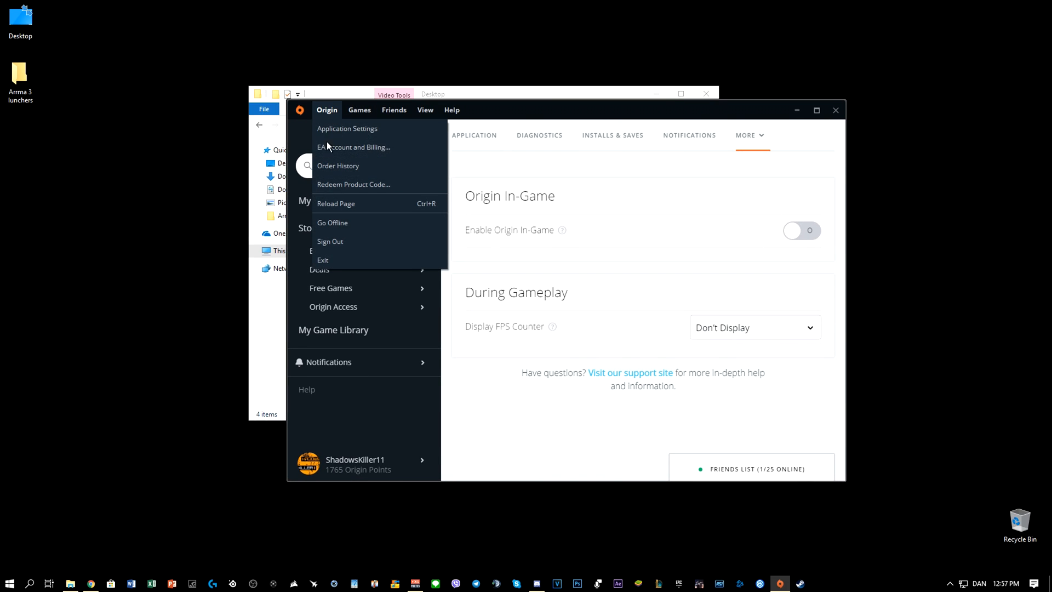
# Step: Reopen Application Settings so Origin In-Game appears as its own tab next to Voice
pyautogui.click(756, 138)
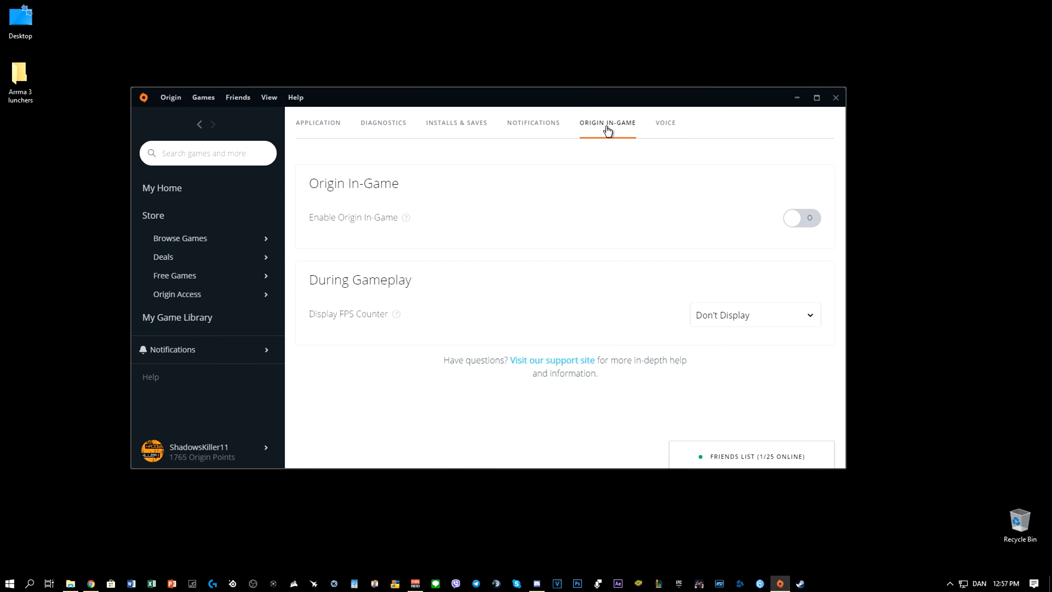
pyautogui.moveTo(827, 217)
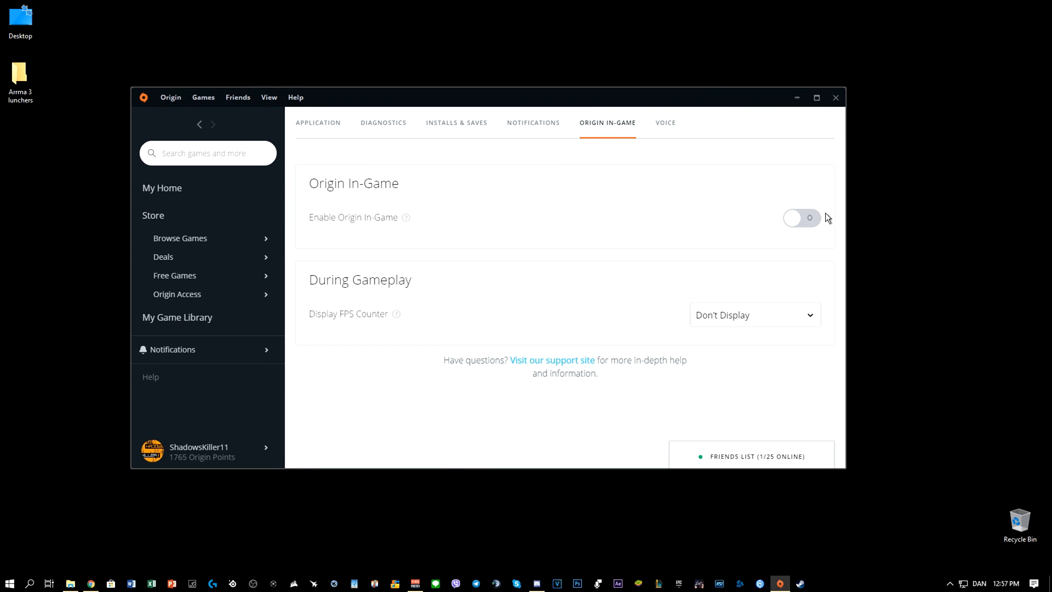
pyautogui.moveTo(798, 222)
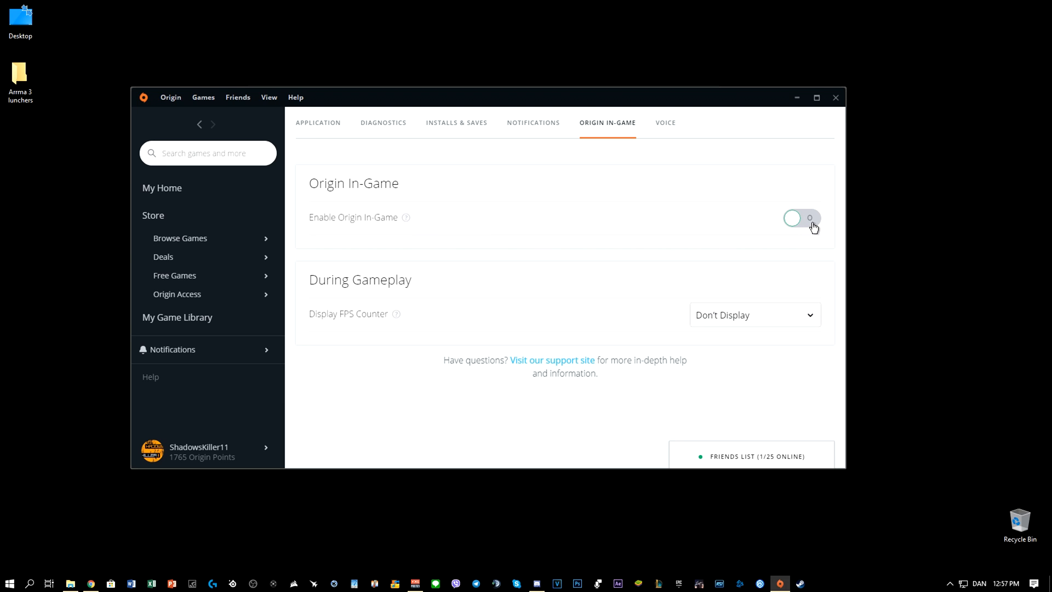
pyautogui.moveTo(794, 215)
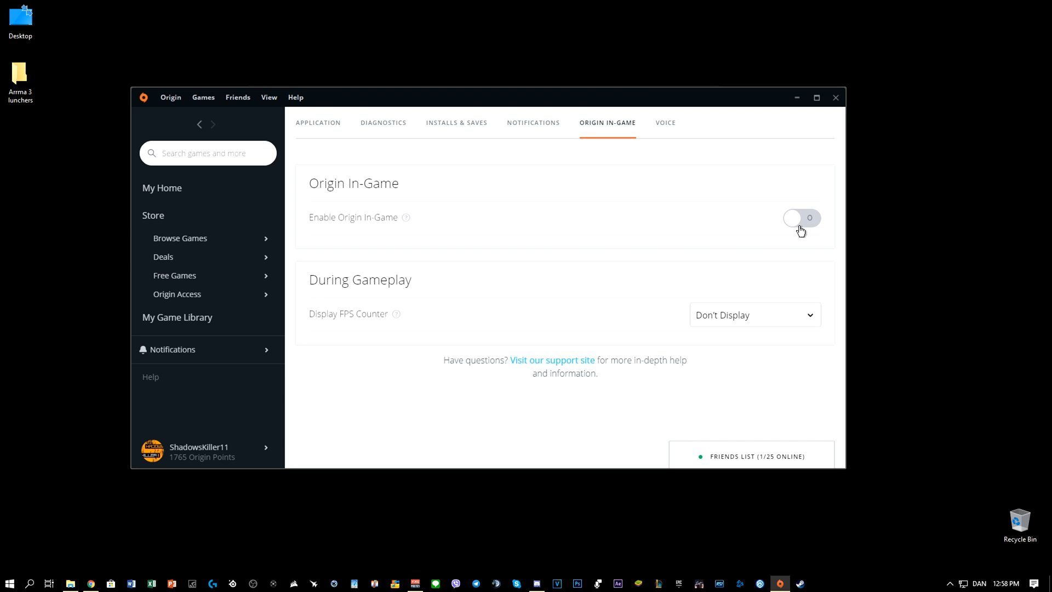
pyautogui.moveTo(794, 193)
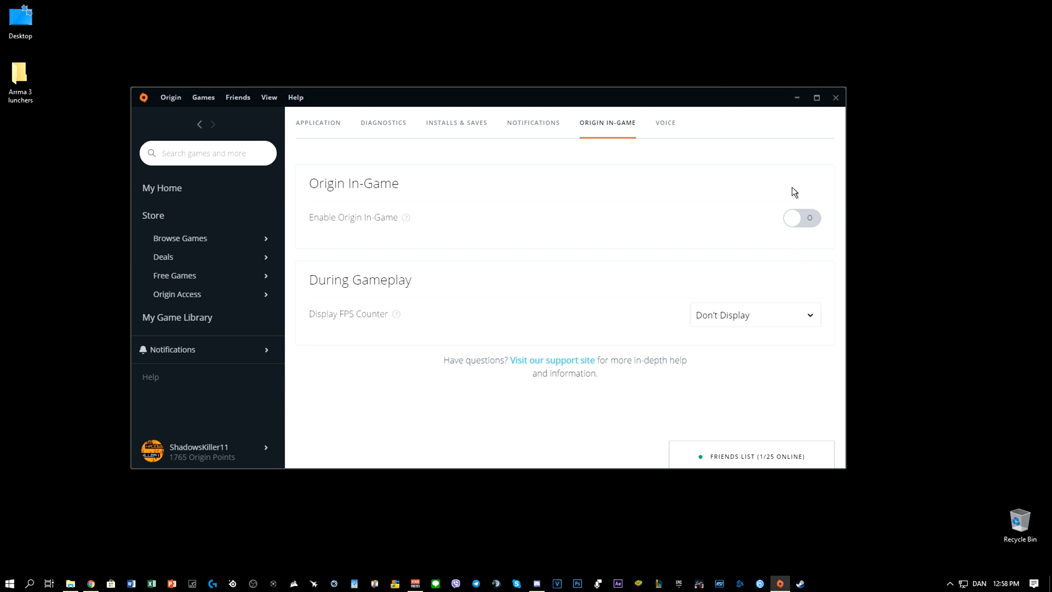
pyautogui.moveTo(787, 120)
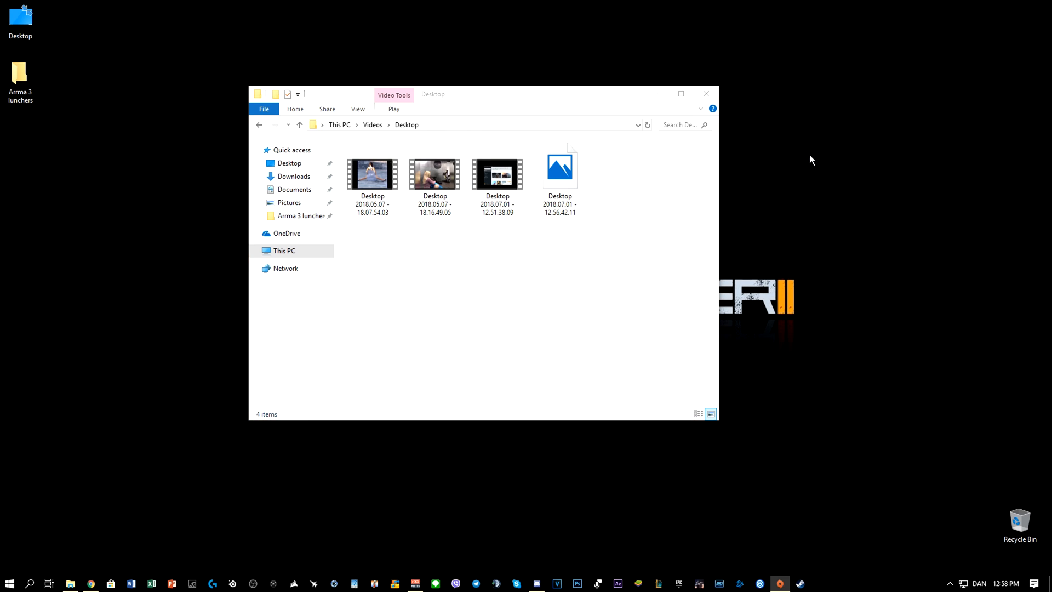
# Step: Close the Videos folder window, leaving only the bare Windows desktop
pyautogui.click(706, 93)
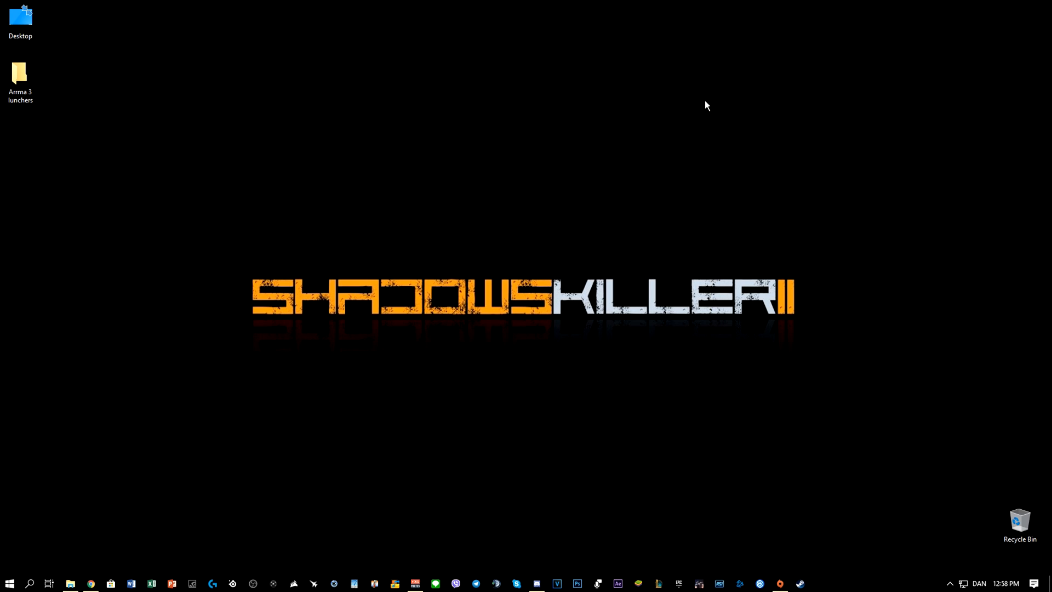
pyautogui.moveTo(186, 405)
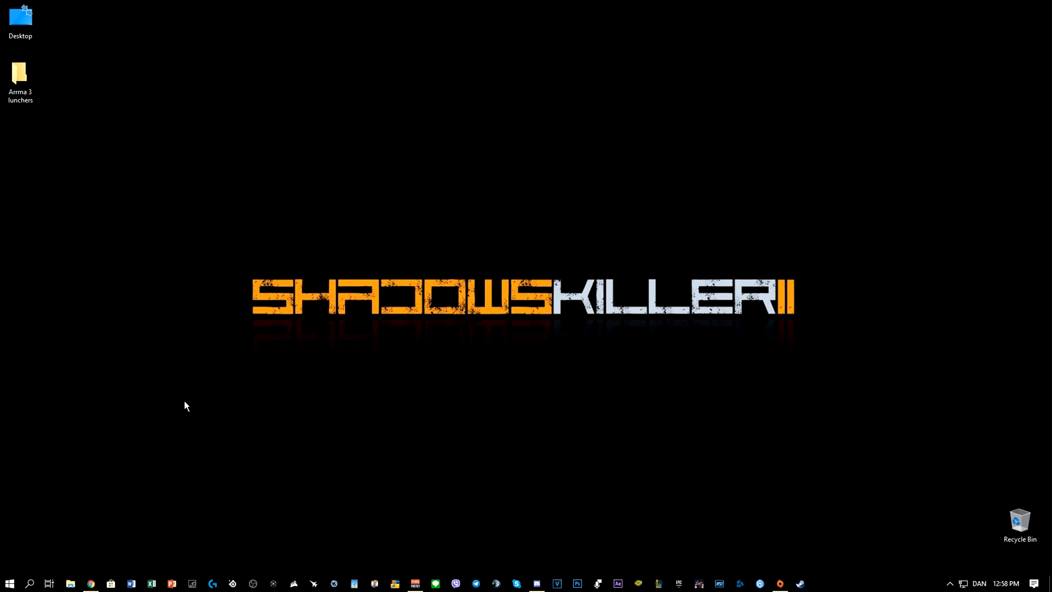
pyautogui.moveTo(700, 583)
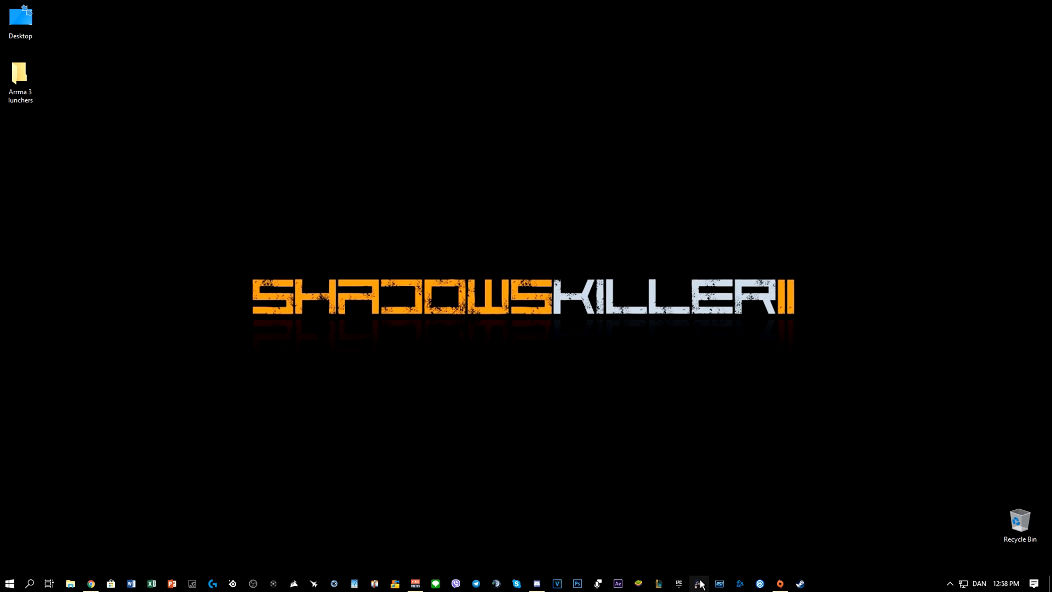
pyautogui.moveTo(698, 583)
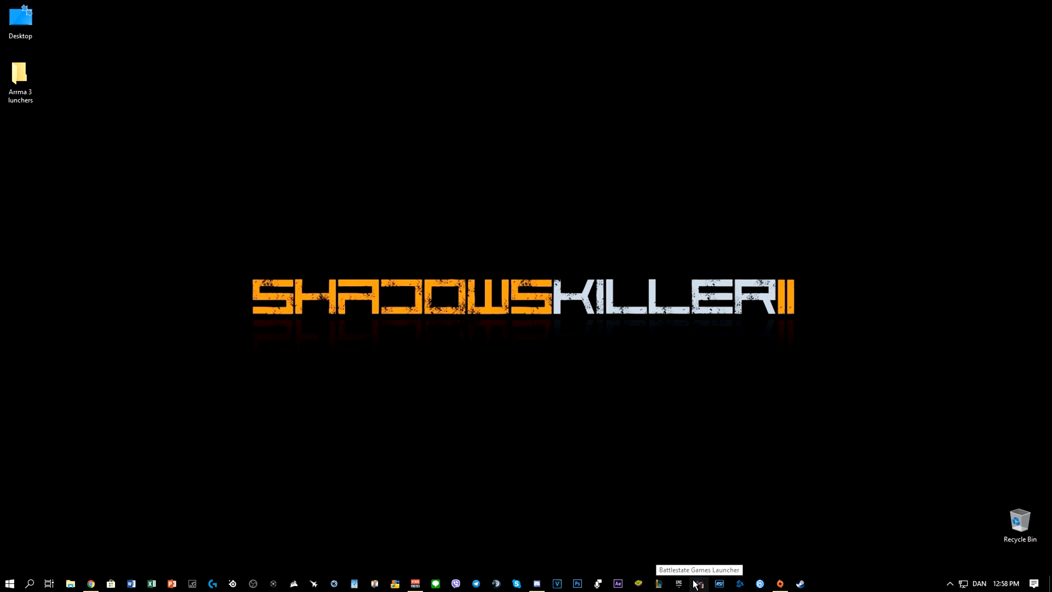
pyautogui.moveTo(684, 585)
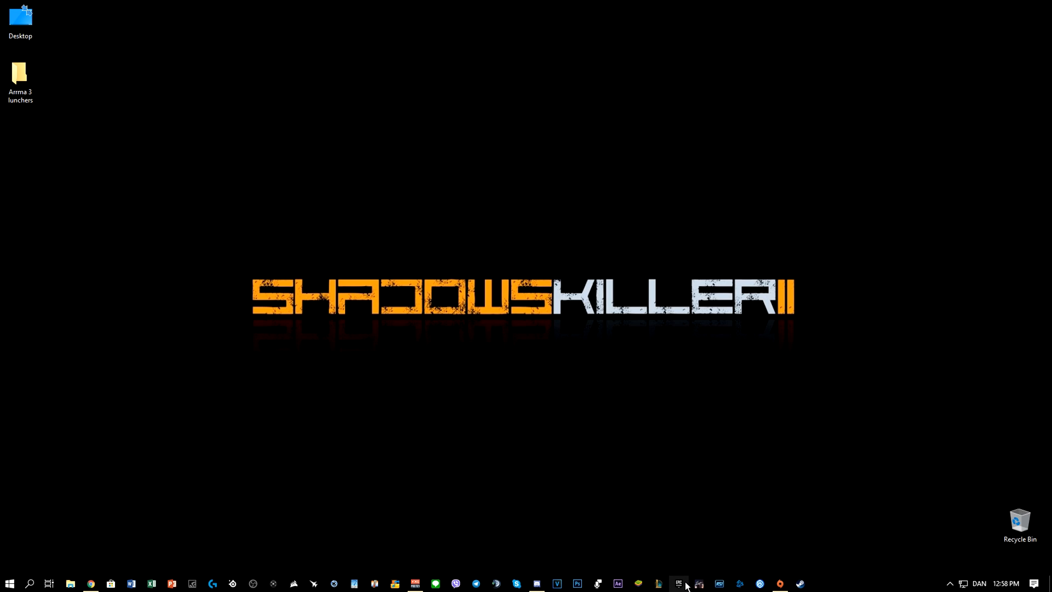
pyautogui.moveTo(678, 583)
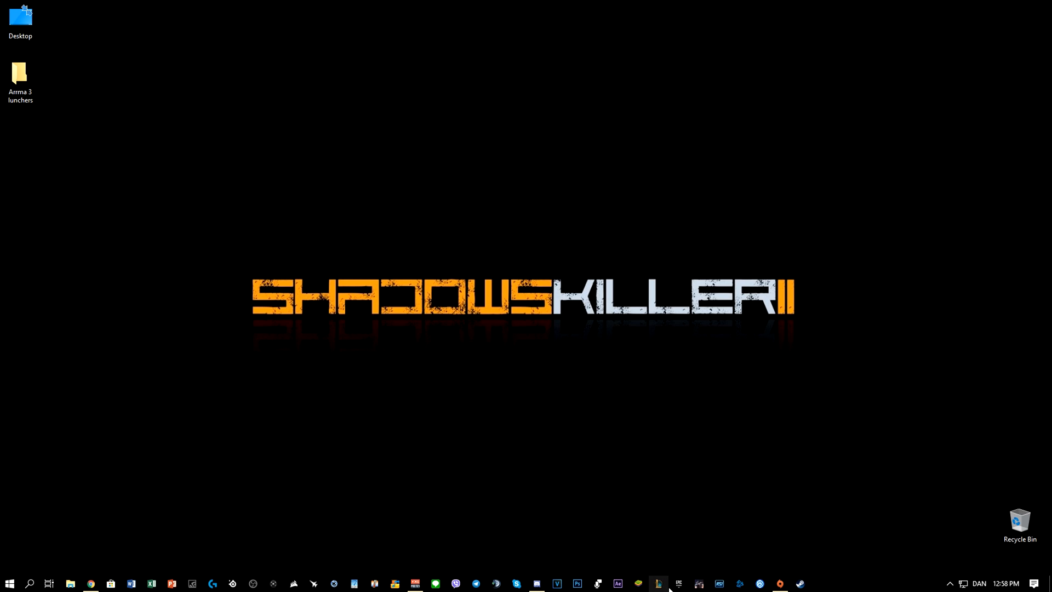
pyautogui.moveTo(658, 583)
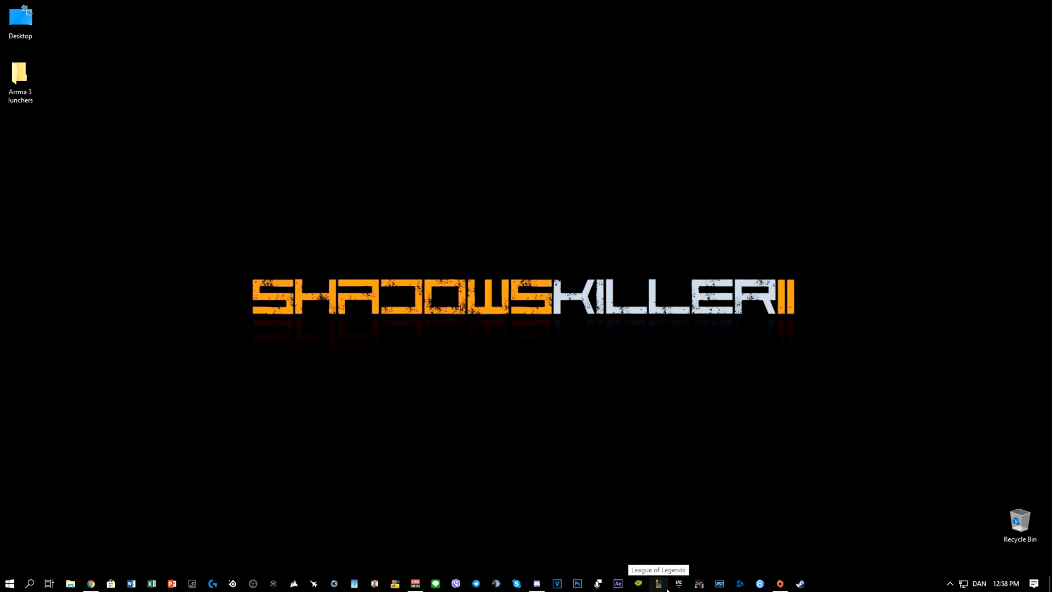